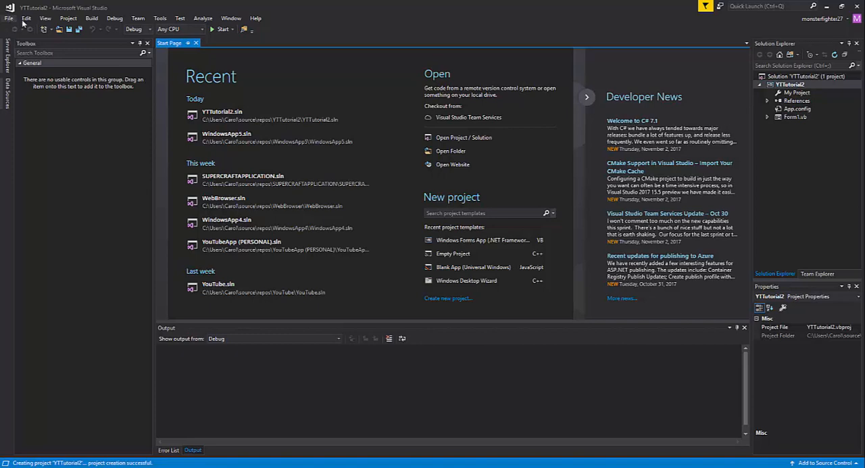
# Start a new Visual Basic Windows Forms App project named YTTutorial2 via File > New > Project.
pyautogui.click(9, 19)
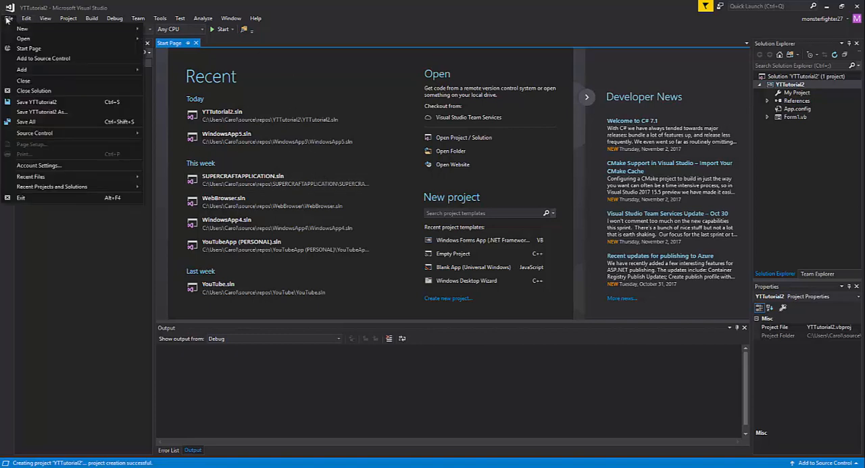
pyautogui.click(22, 29)
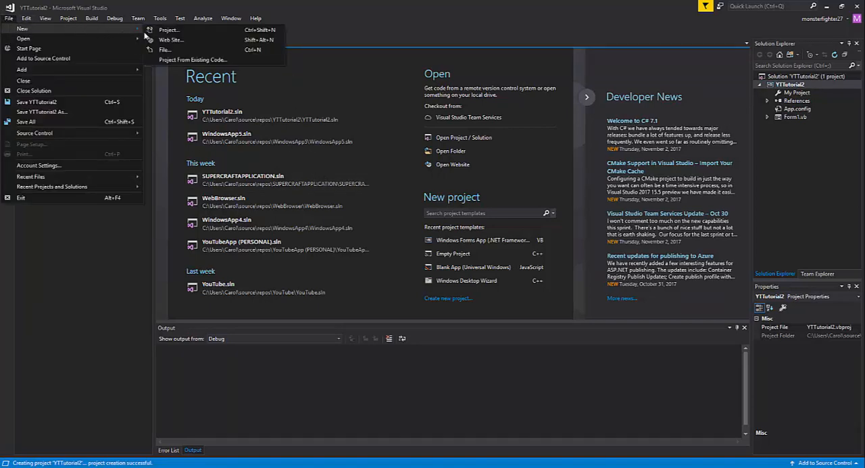
pyautogui.click(168, 30)
pyautogui.write('YTTutorial3')
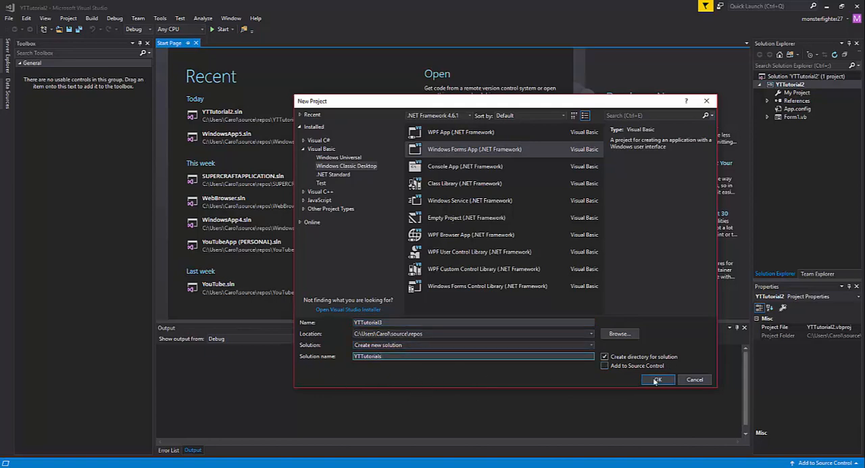
# Create the project, enlarge Form1 into a bigger rectangle and set its BackColor to black.
pyautogui.click(657, 379)
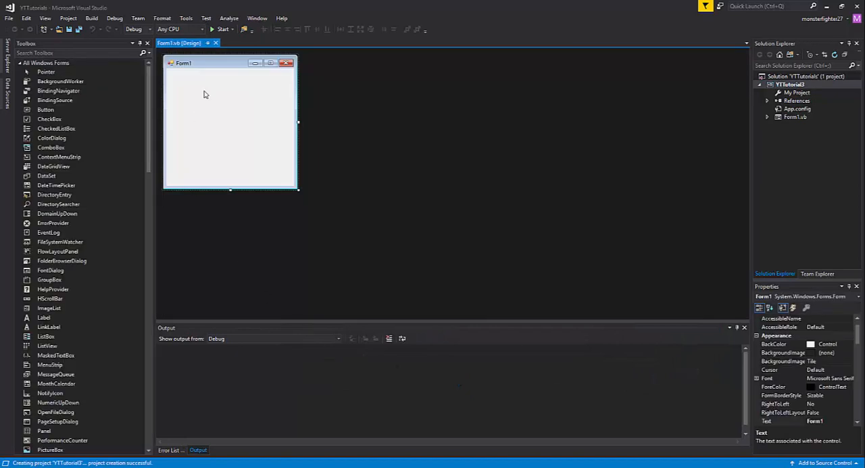
pyautogui.moveTo(299, 121); pyautogui.dragTo(641, 160)
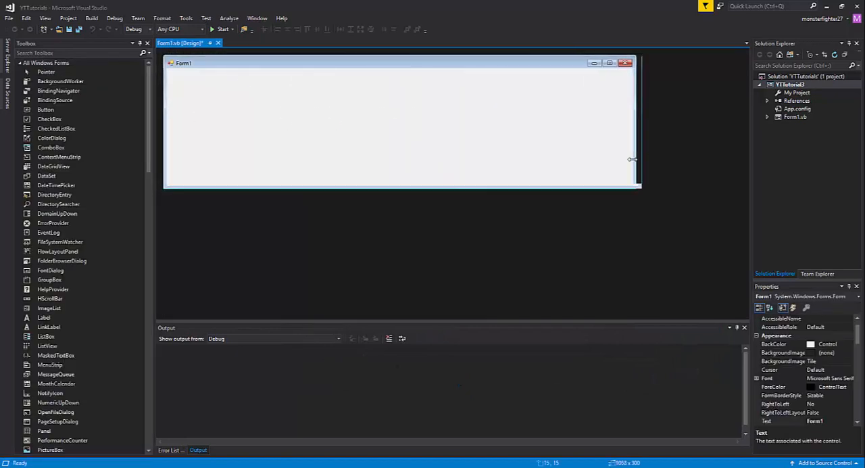
pyautogui.moveTo(637, 189); pyautogui.dragTo(495, 222)
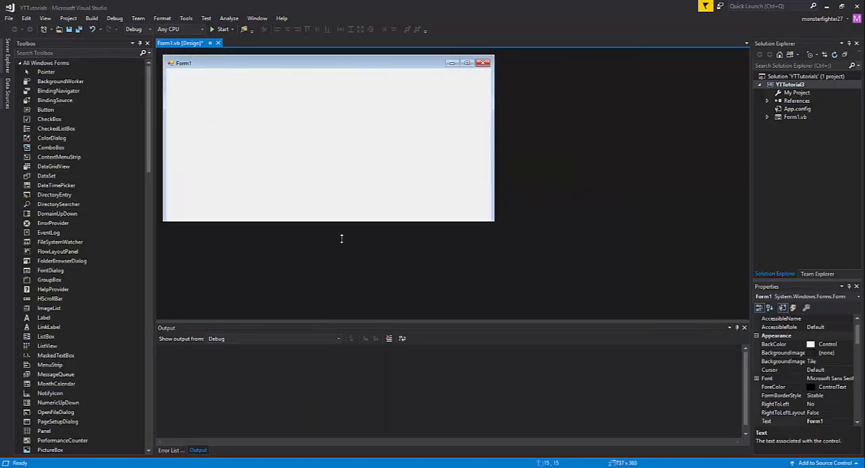
pyautogui.moveTo(330, 222); pyautogui.dragTo(330, 295)
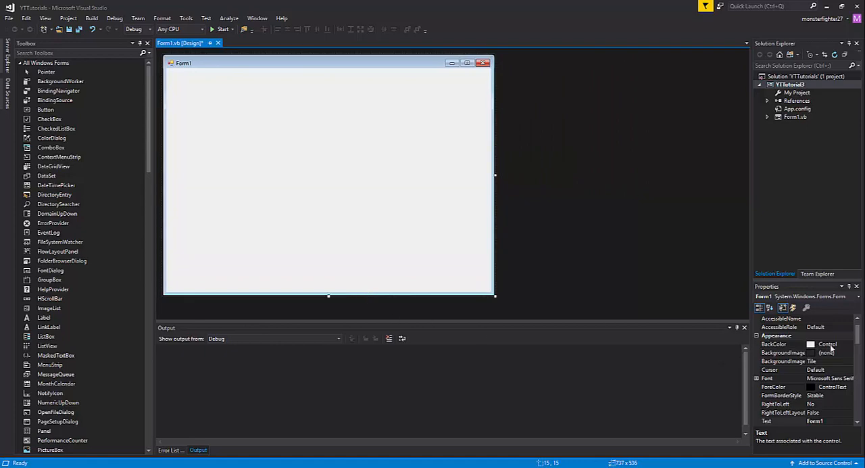
pyautogui.click(849, 343)
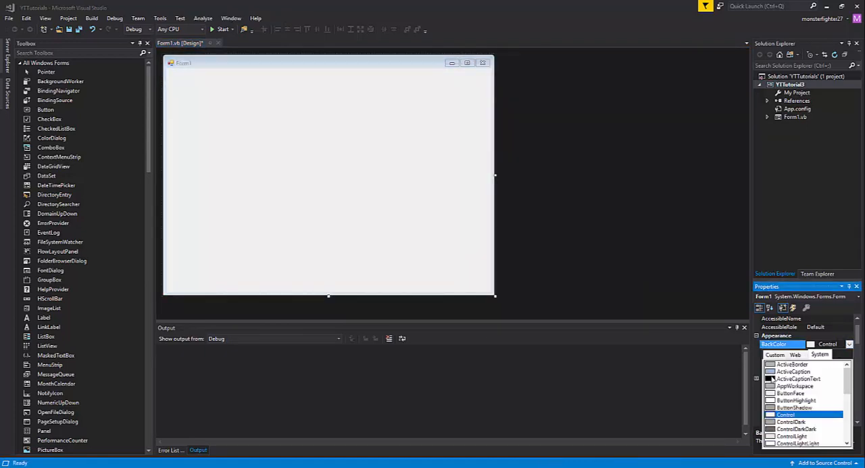
pyautogui.click(795, 378)
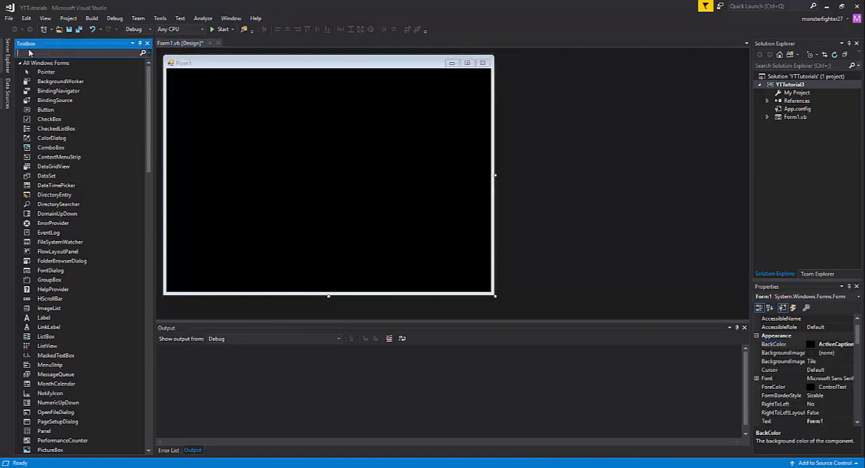
# Add a PictureBox from the Toolbox and size it into a square area on the form.
pyautogui.write('pic')
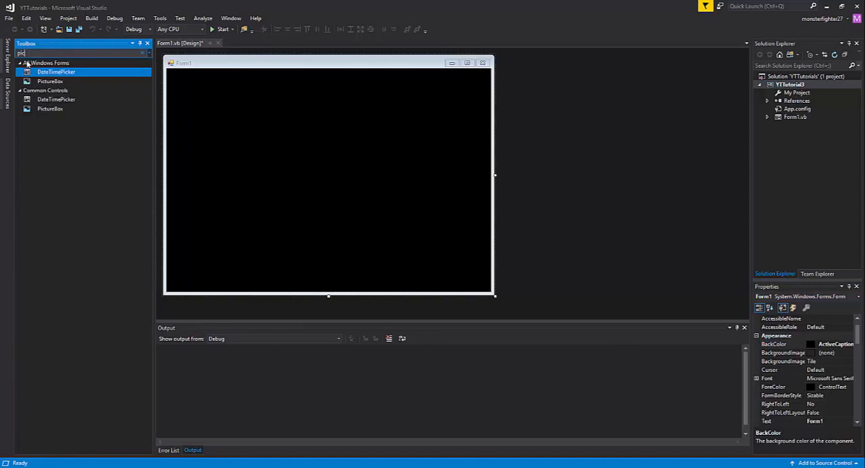
pyautogui.moveTo(265, 138); pyautogui.dragTo(311, 163)
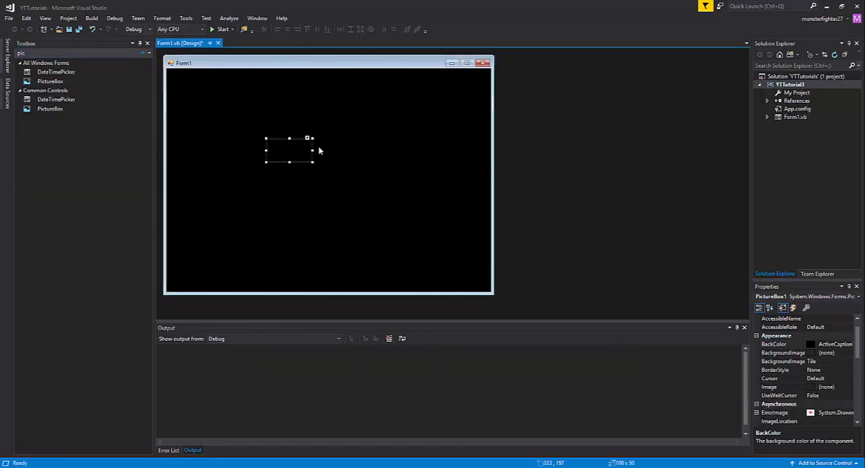
pyautogui.moveTo(311, 149); pyautogui.dragTo(408, 148)
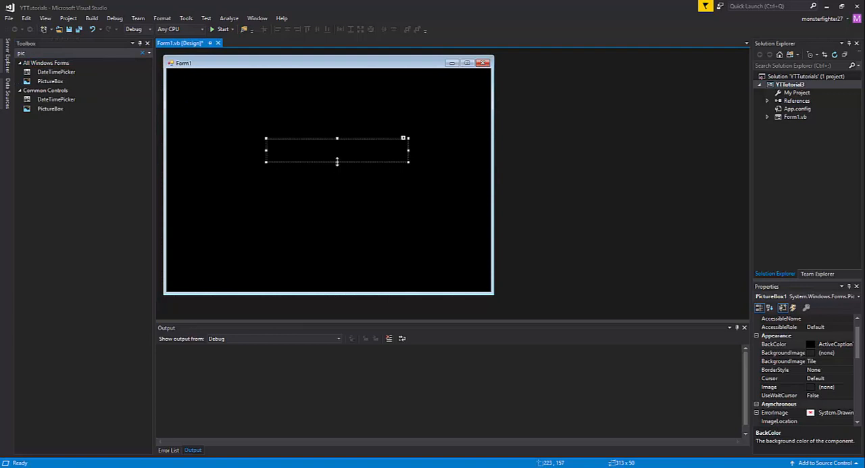
pyautogui.moveTo(338, 161); pyautogui.dragTo(338, 224)
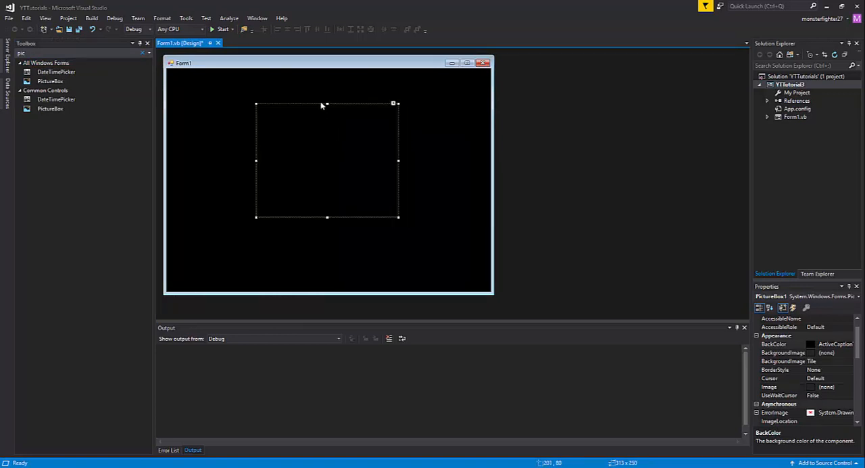
# Import the red SC logo through the picture box's Choose Image task so it displays.
pyautogui.click(394, 103)
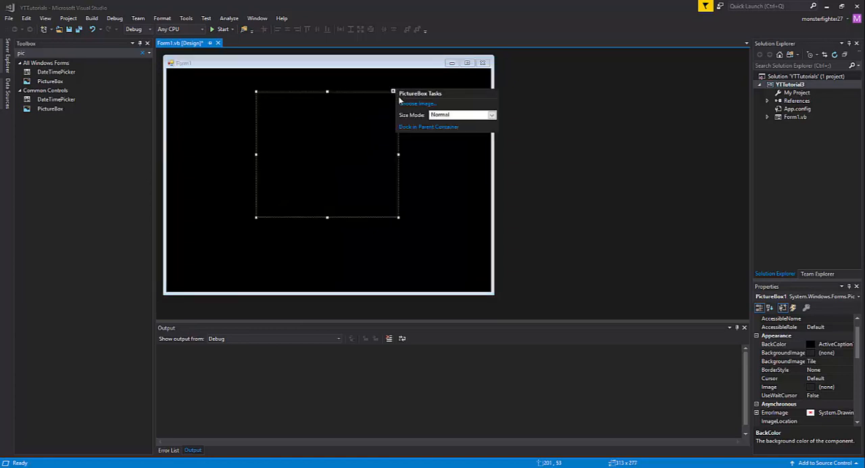
pyautogui.click(416, 103)
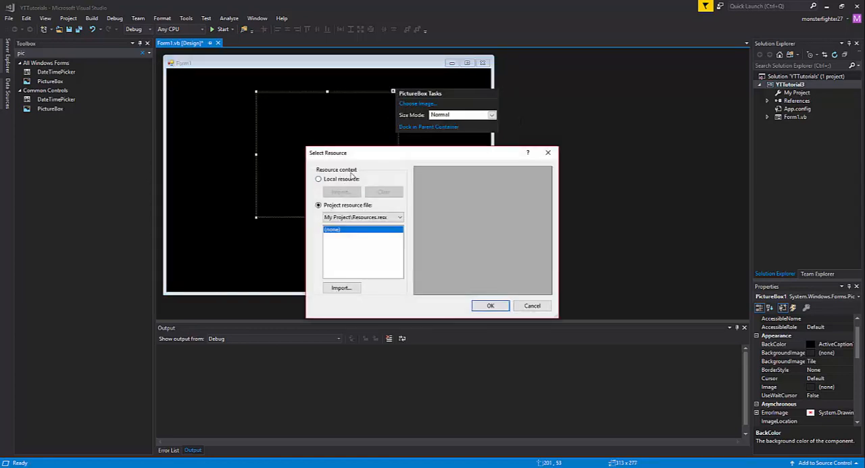
pyautogui.click(319, 179)
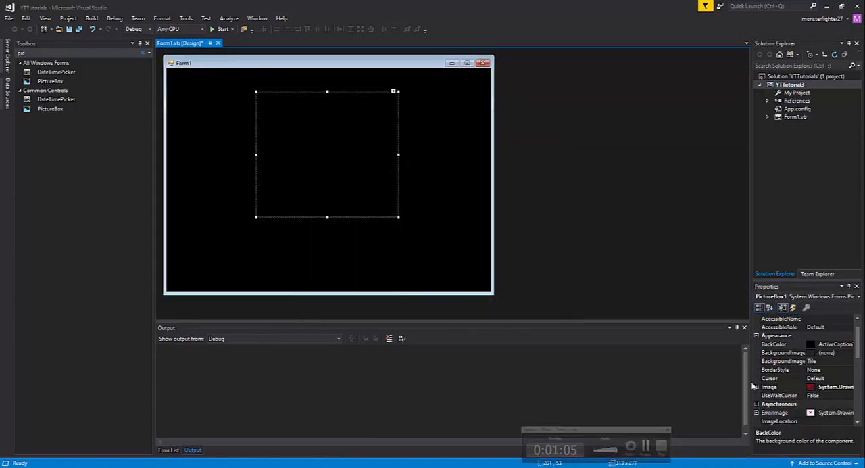
pyautogui.click(395, 91)
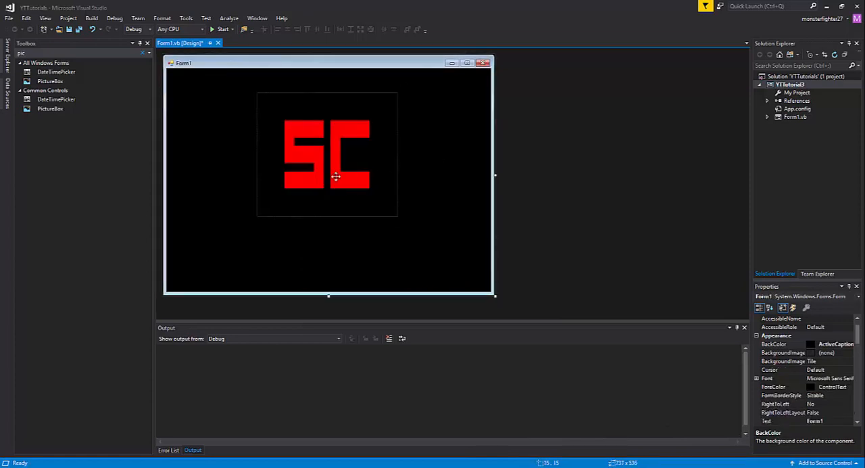
pyautogui.moveTo(86, 108)
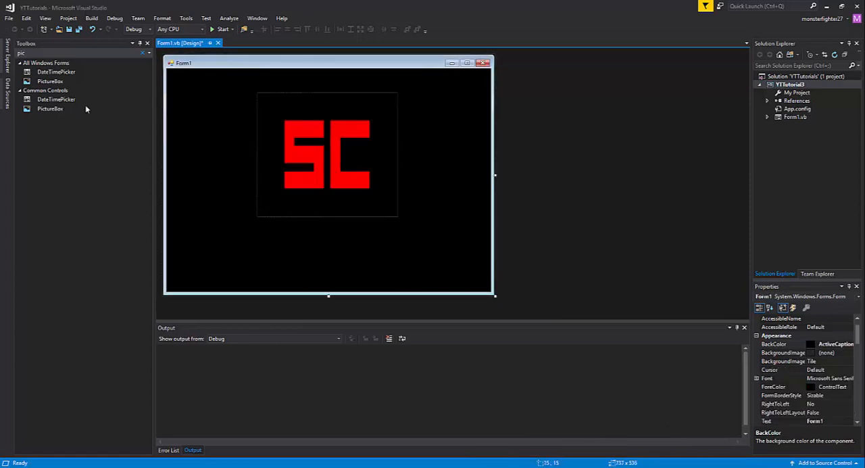
# Place a ProgressBar below the logo and drop a Timer component onto the form.
pyautogui.write('progress')
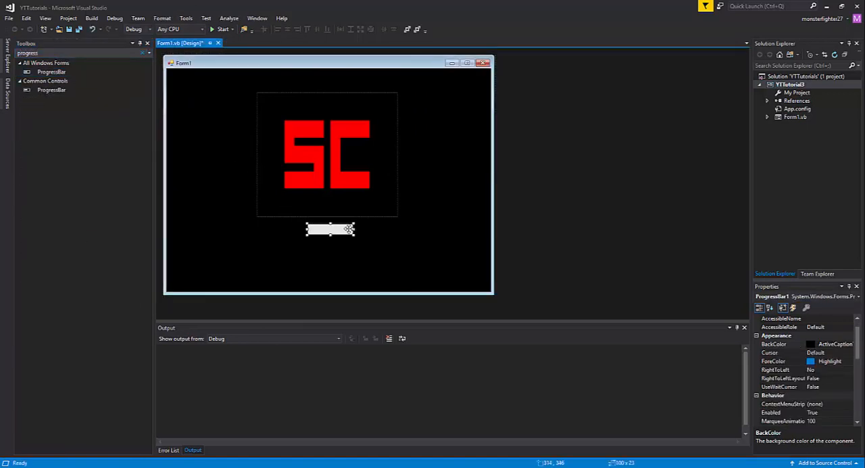
pyautogui.moveTo(354, 230); pyautogui.dragTo(398, 230)
pyautogui.write('timer')
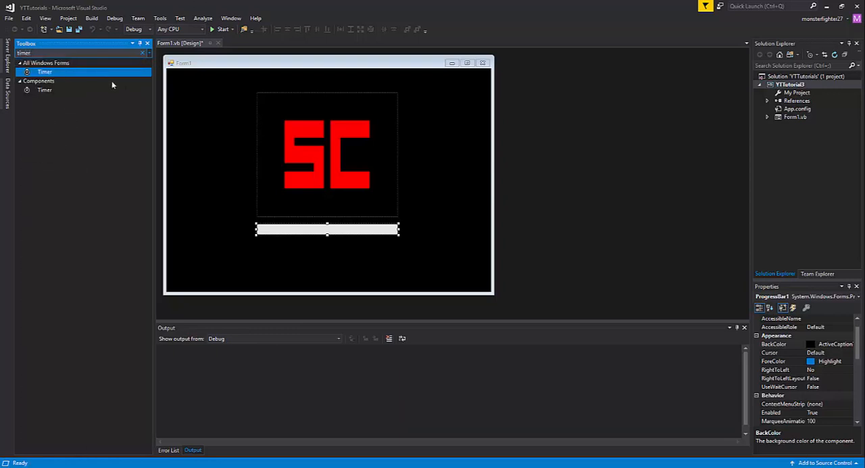
pyautogui.click(192, 284)
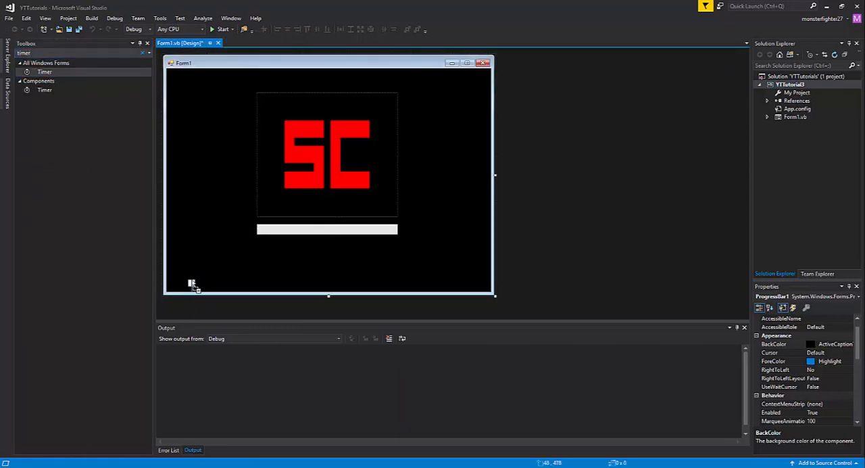
pyautogui.click(178, 296)
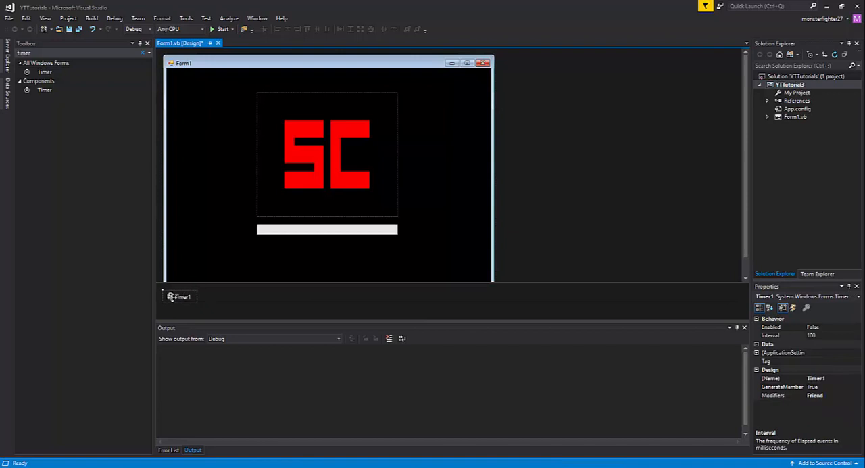
pyautogui.moveTo(182, 289)
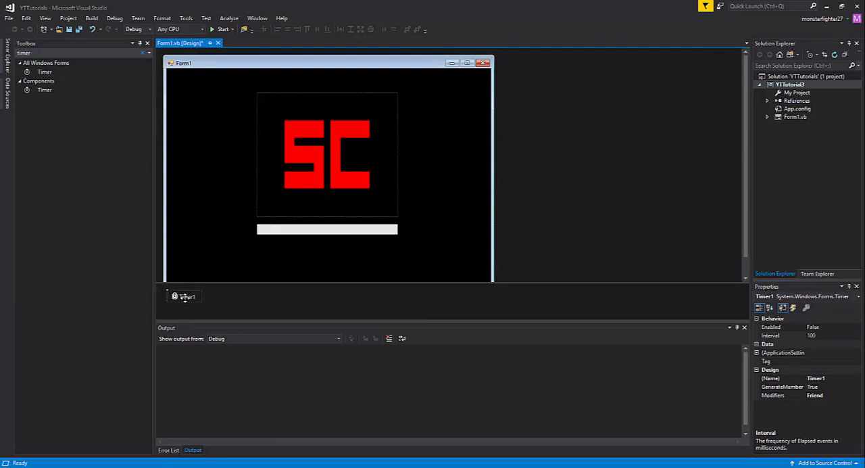
# In Timer1_Tick, write the line that increments ProgressBar1.Value.
pyautogui.doubleClick(184, 296)
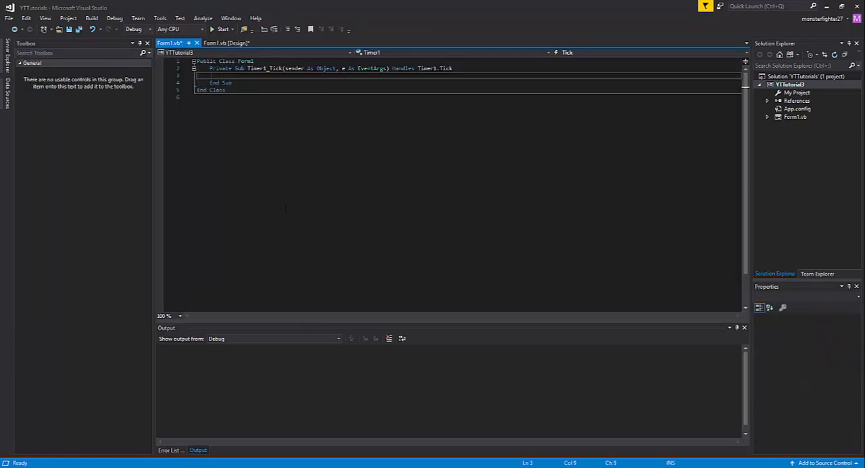
pyautogui.write('P')
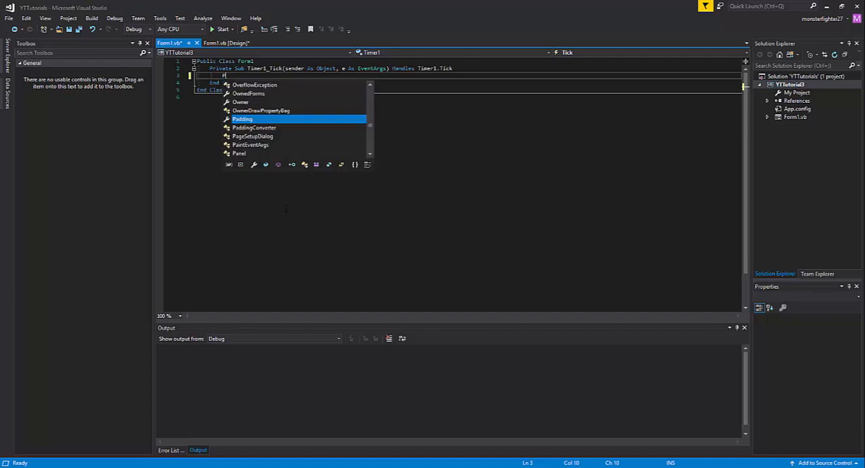
pyautogui.write('rogressBar1.')
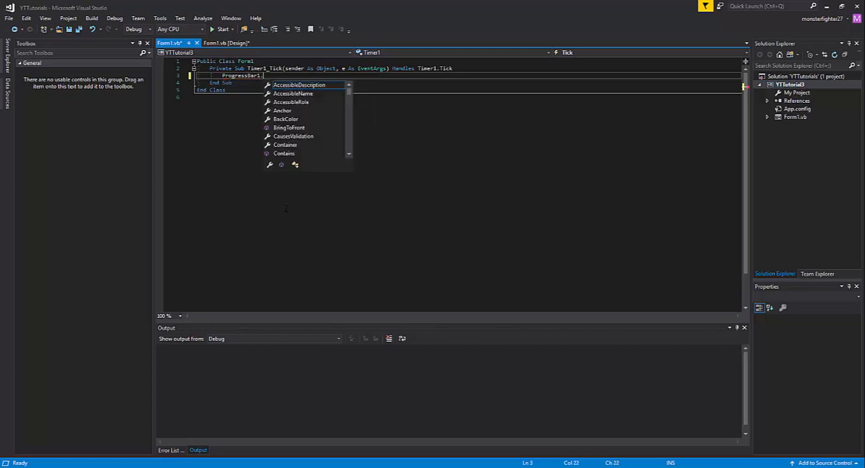
pyautogui.write('Value =')
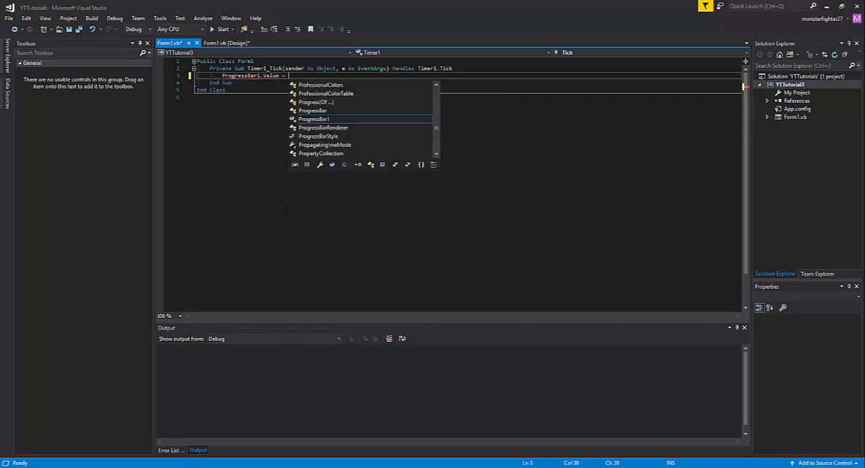
pyautogui.write('ProgressBar1.Value + 1')
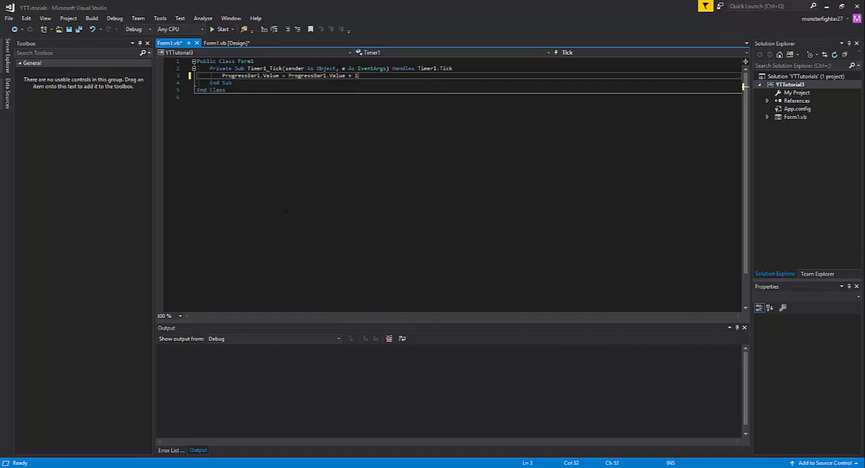
pyautogui.press('Return')
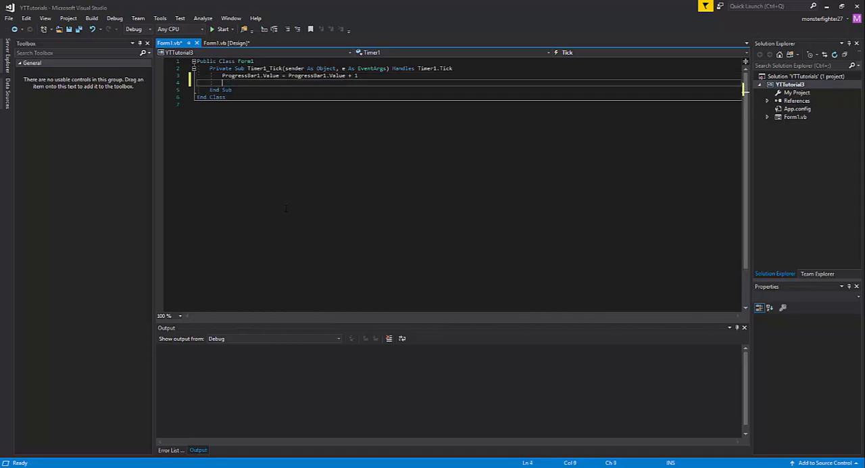
# Add the check 'If ProgressBar1.Value = 100 Then' below the increment line.
pyautogui.write('If')
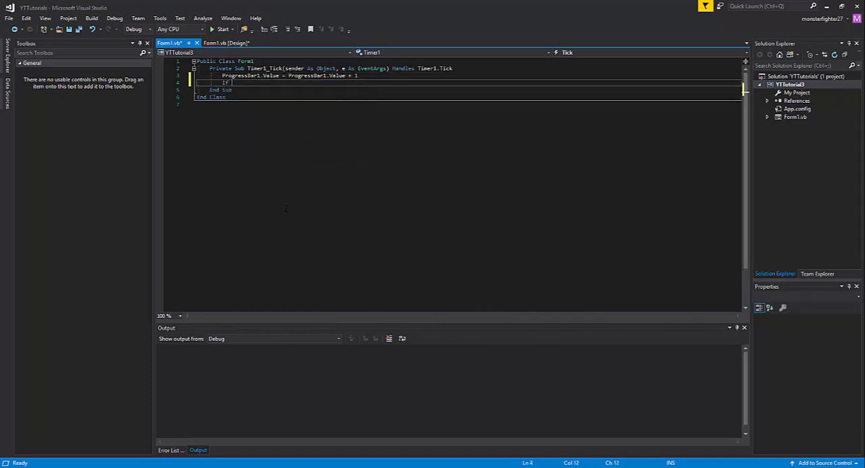
pyautogui.write('If')
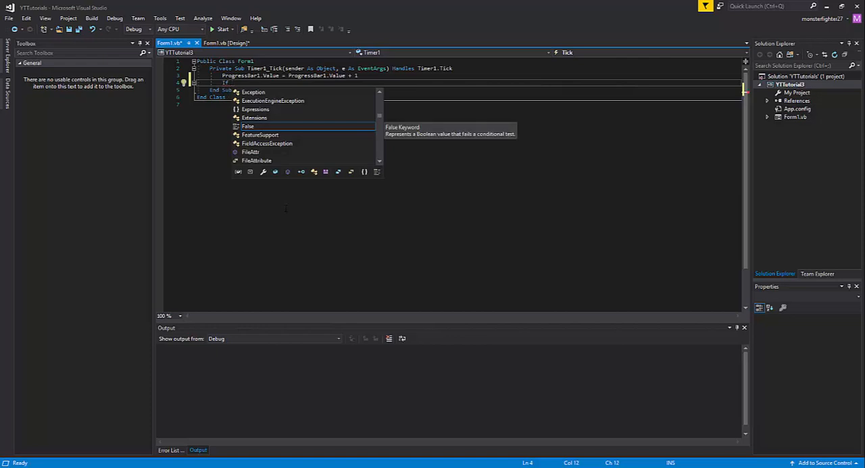
pyautogui.write('ProgressBar1.Value =')
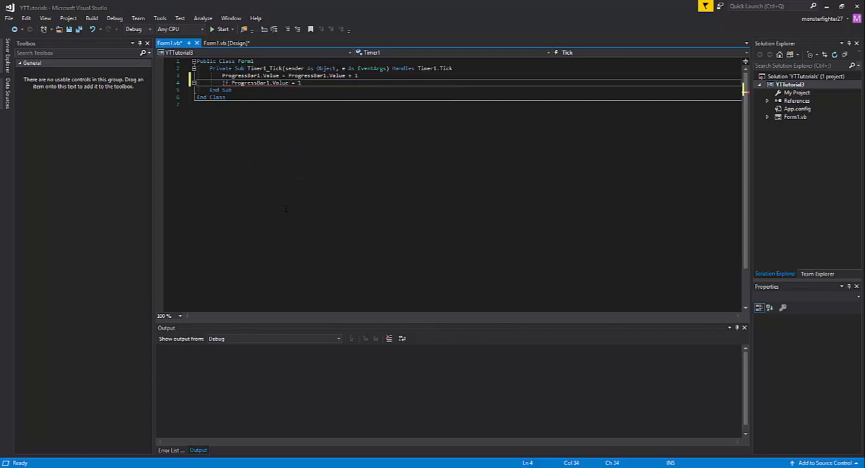
pyautogui.write('1000')
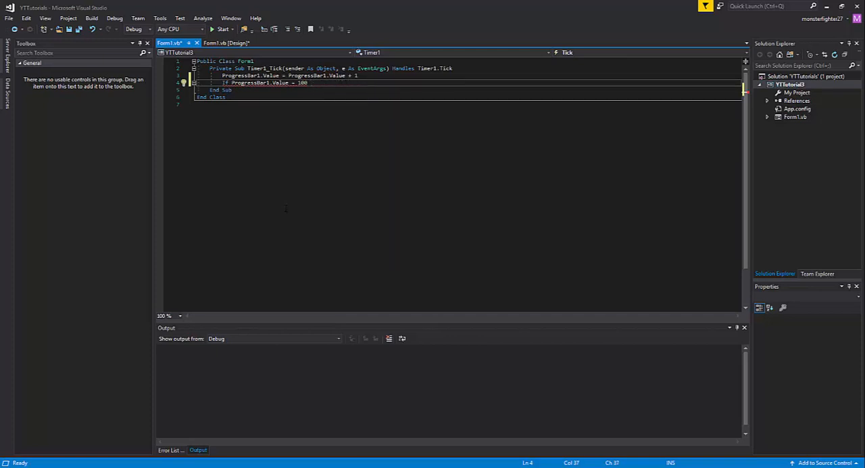
pyautogui.write('Then')
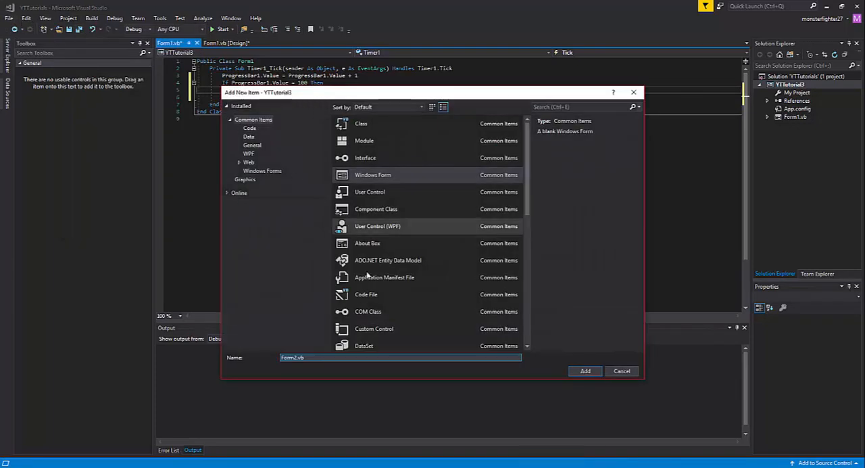
# Add a blank Windows Form named Form2.vb and return to the splash form's code.
pyautogui.click(584, 371)
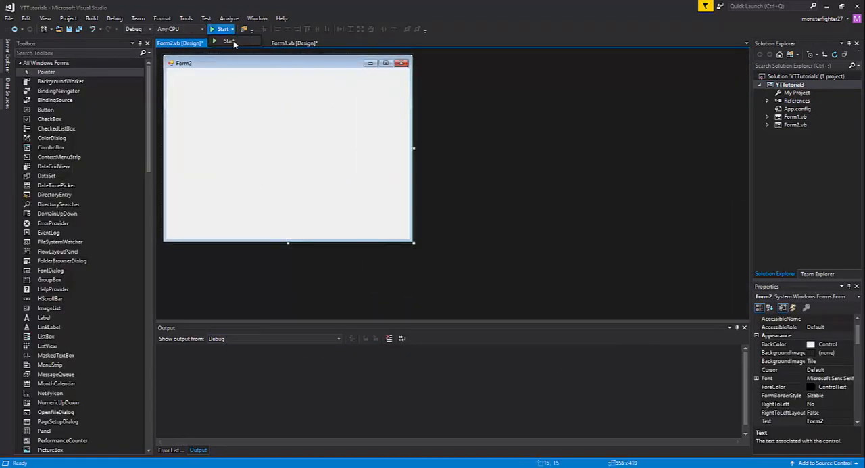
pyautogui.click(237, 44)
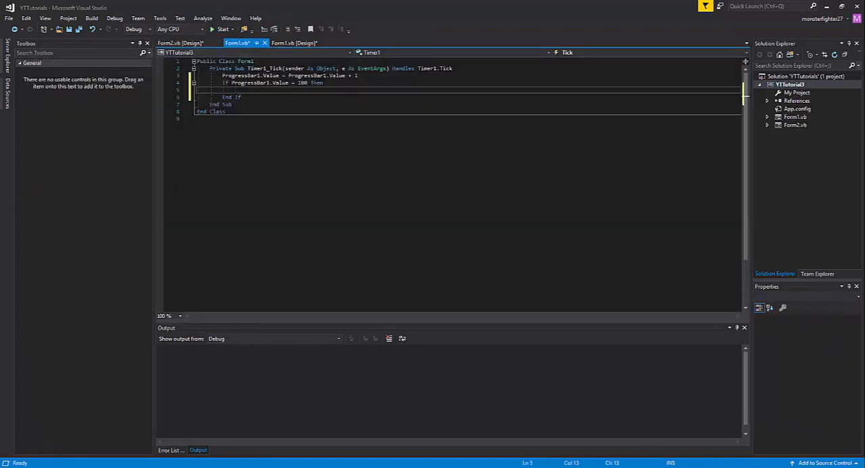
# Inside the If block write Form2.Show(), Timer1.Enabled = False and Me.Close().
pyautogui.write('Timer')
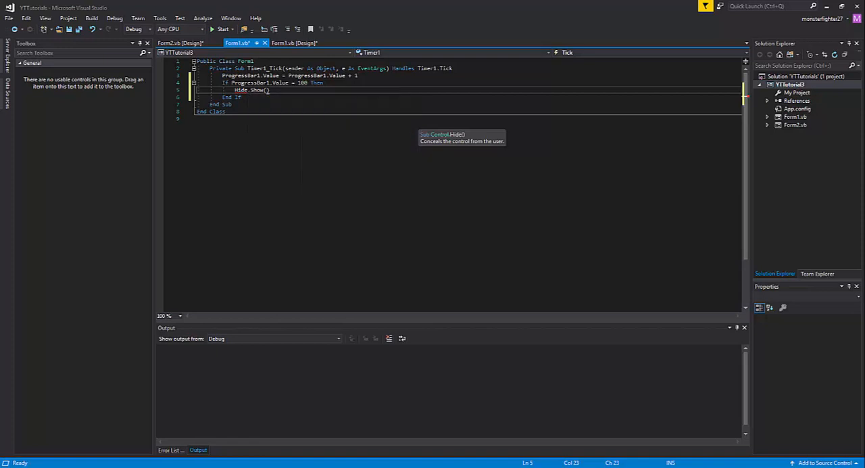
pyautogui.write('Form2')
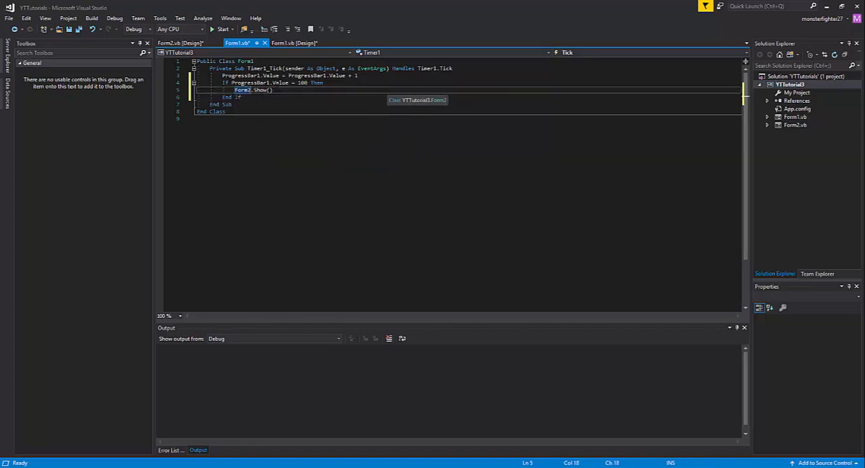
pyautogui.write('Timer1.Enabled = False')
pyautogui.write('Me.Close()')
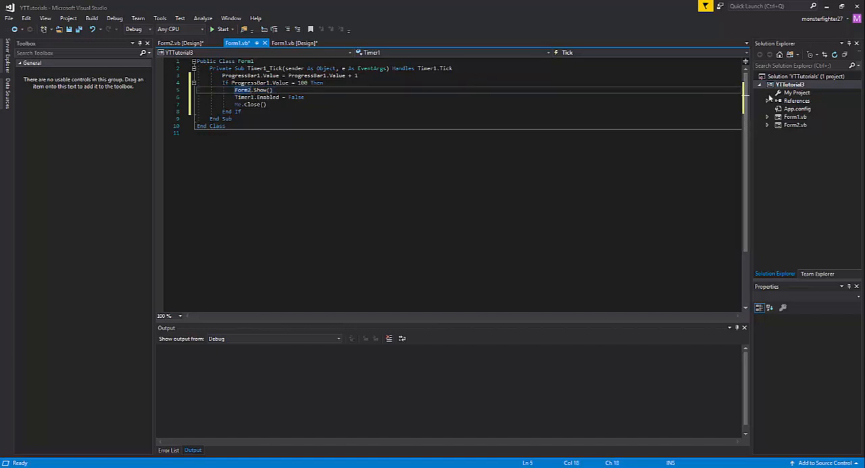
# Set Shutdown mode to 'When last form closes' in My Project, then return to Form1's design.
pyautogui.doubleClick(796, 91)
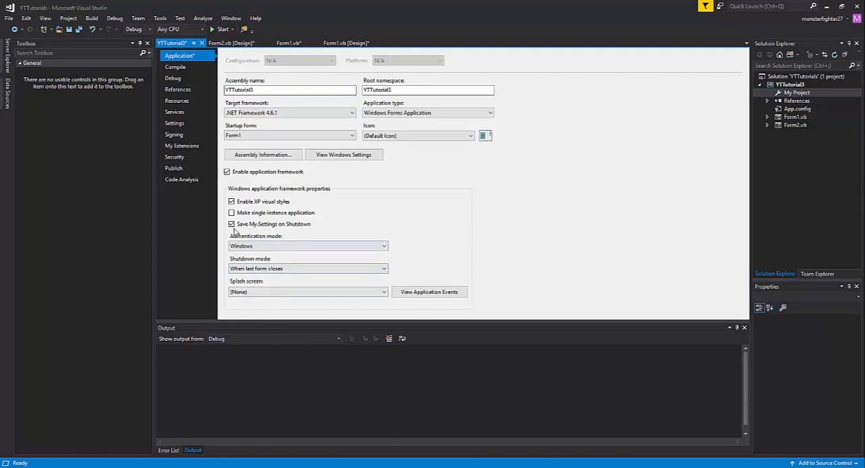
pyautogui.click(232, 43)
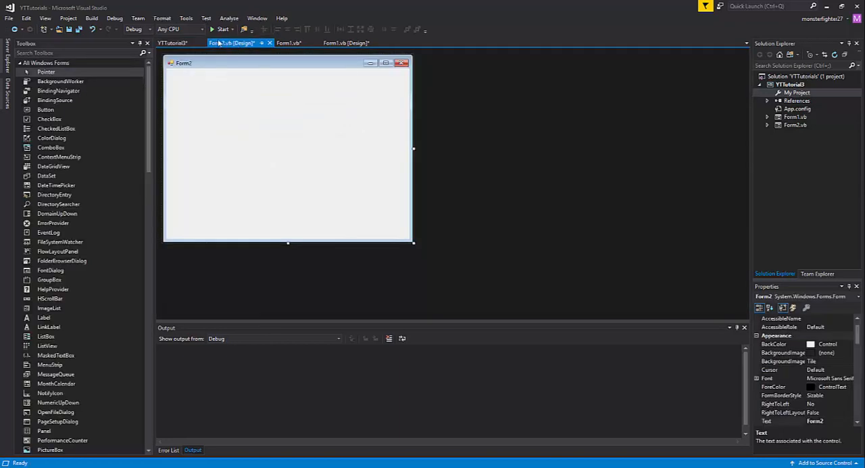
pyautogui.click(287, 43)
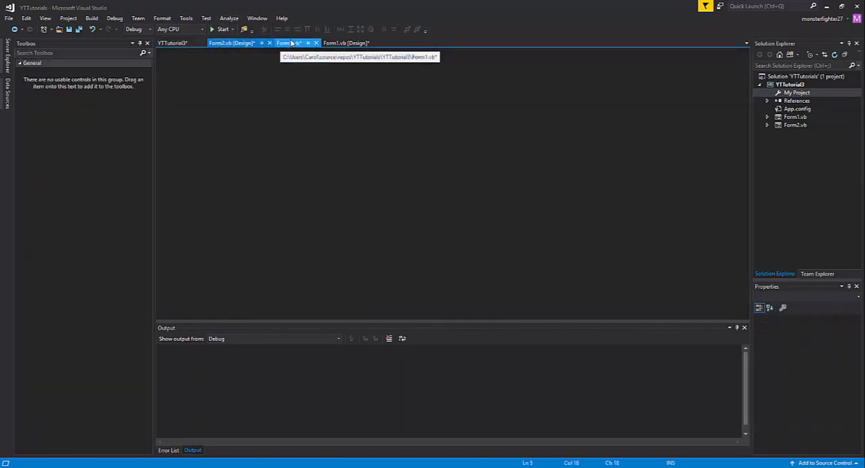
pyautogui.click(346, 43)
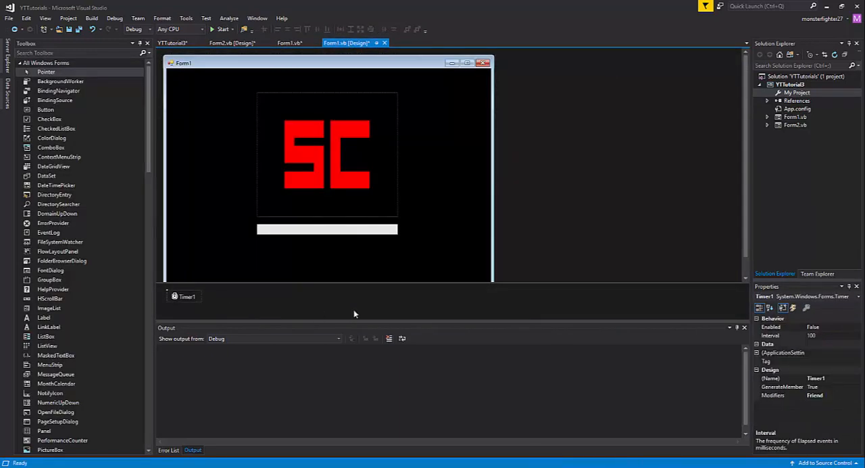
# Set Timer1 Enabled to True and review the progress bar's Enabled and Minimum properties.
pyautogui.click(854, 327)
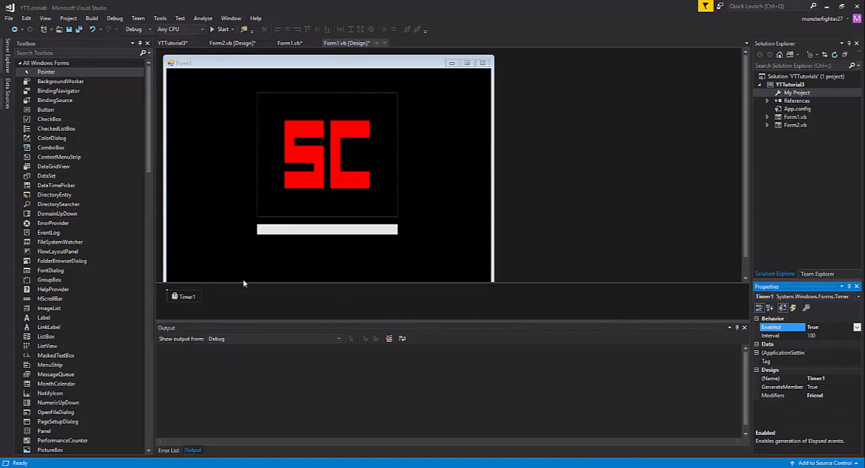
pyautogui.click(770, 335)
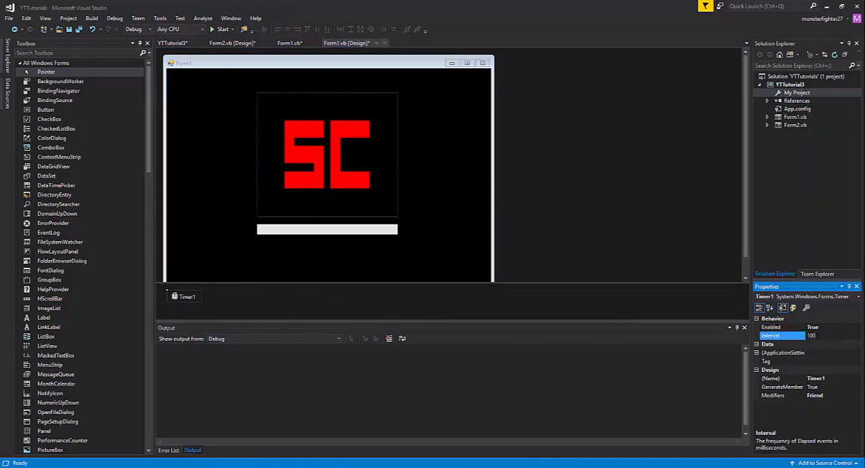
pyautogui.click(256, 264)
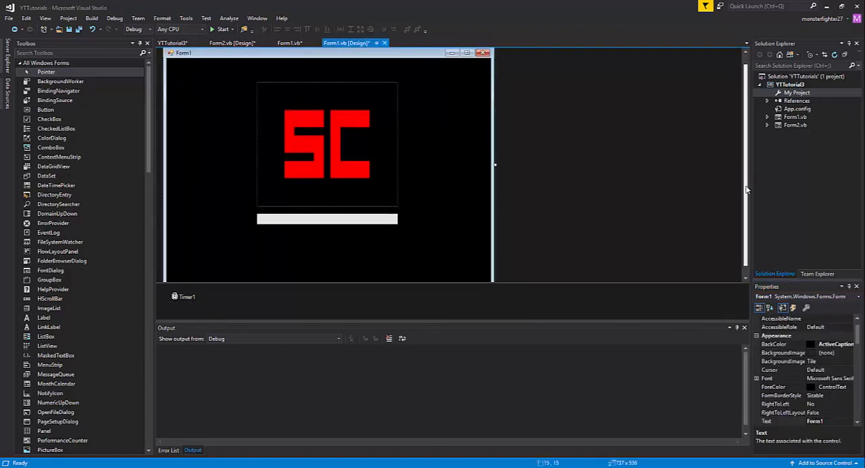
pyautogui.click(327, 219)
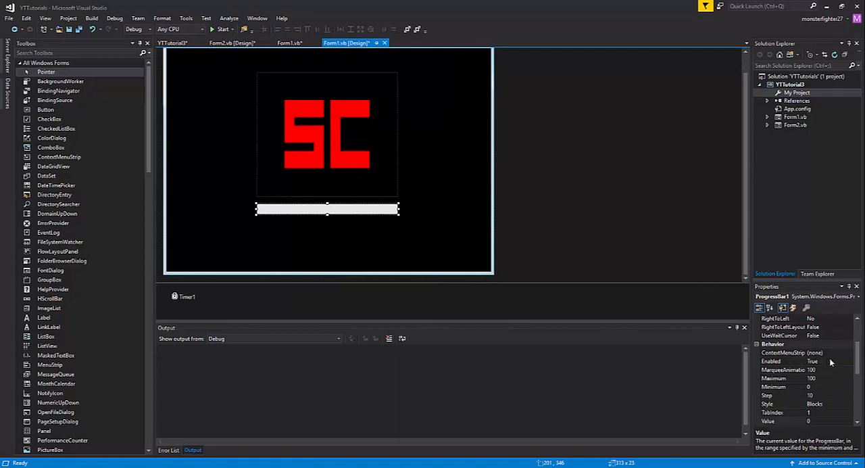
pyautogui.click(771, 361)
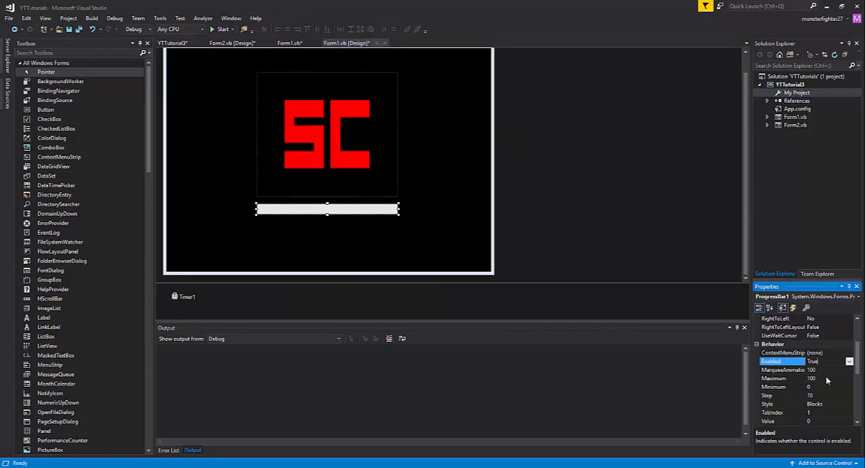
pyautogui.click(783, 387)
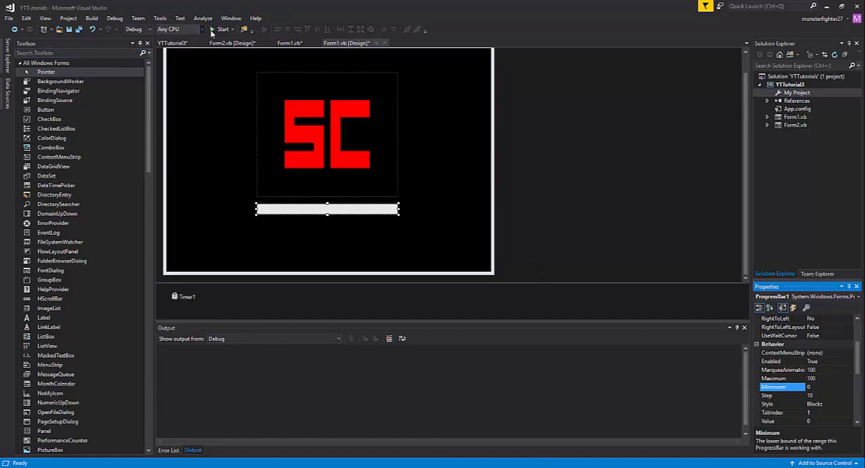
pyautogui.click(222, 29)
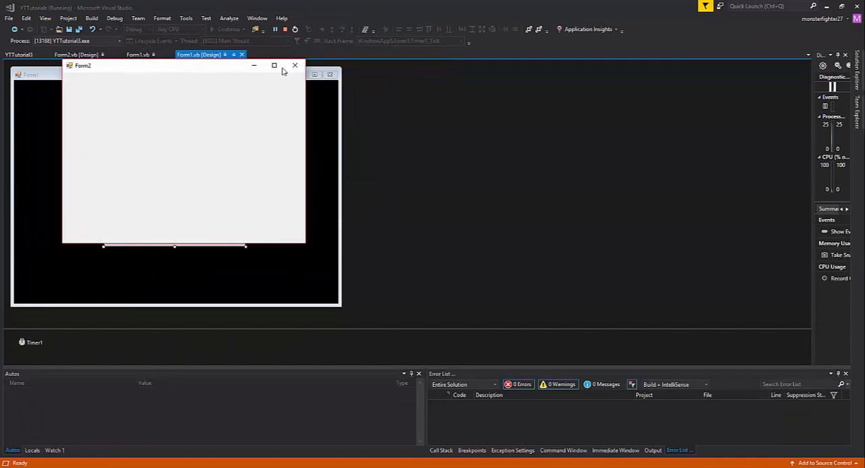
pyautogui.click(295, 65)
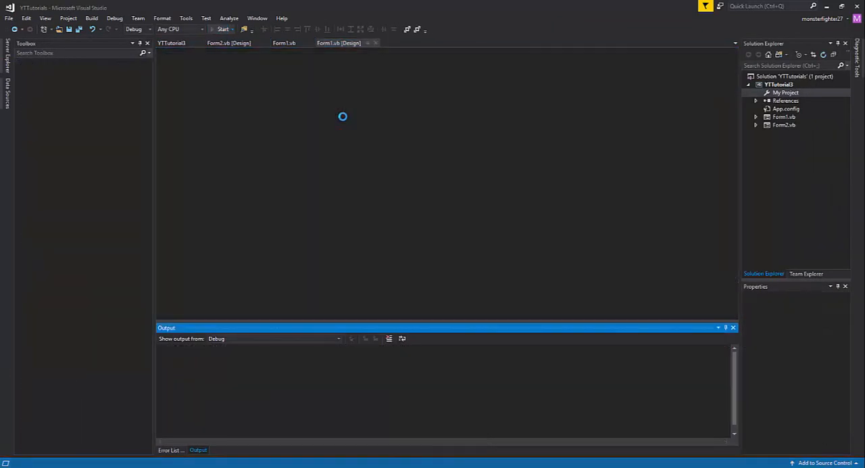
pyautogui.click(222, 30)
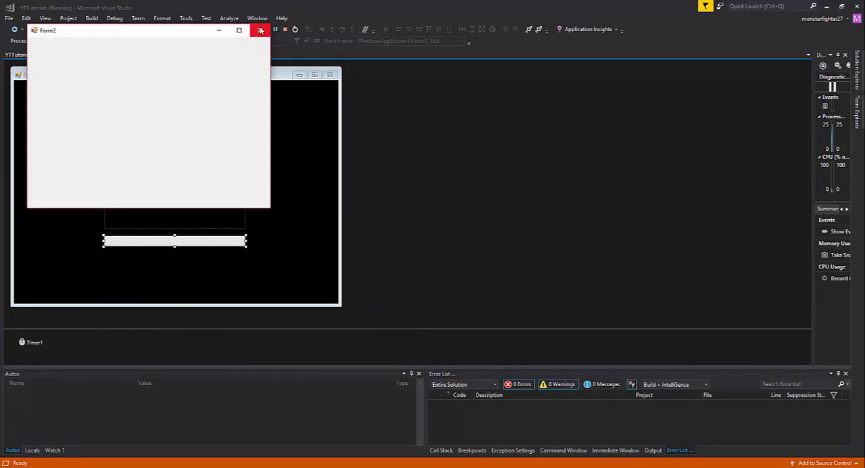
pyautogui.click(260, 30)
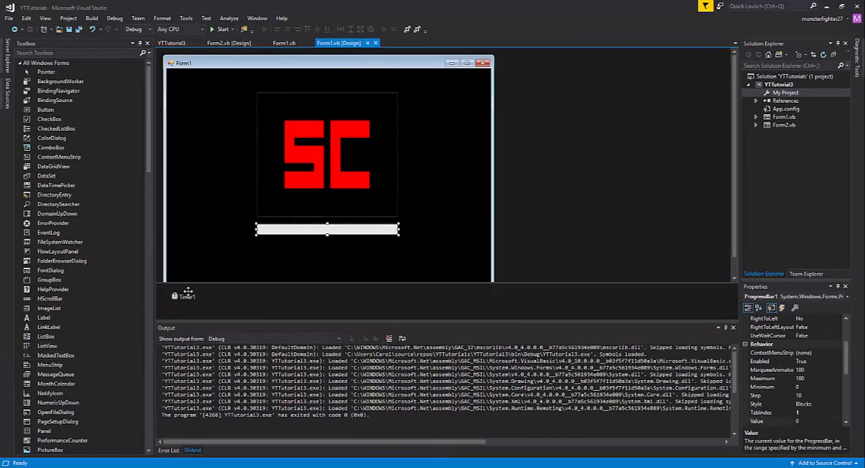
# Check Timer1's Interval and start a debug run of the splash screen.
pyautogui.click(183, 296)
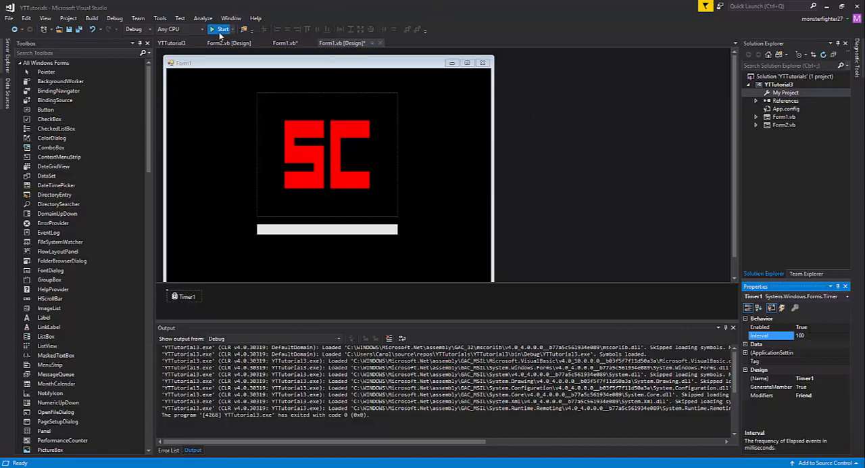
pyautogui.click(221, 28)
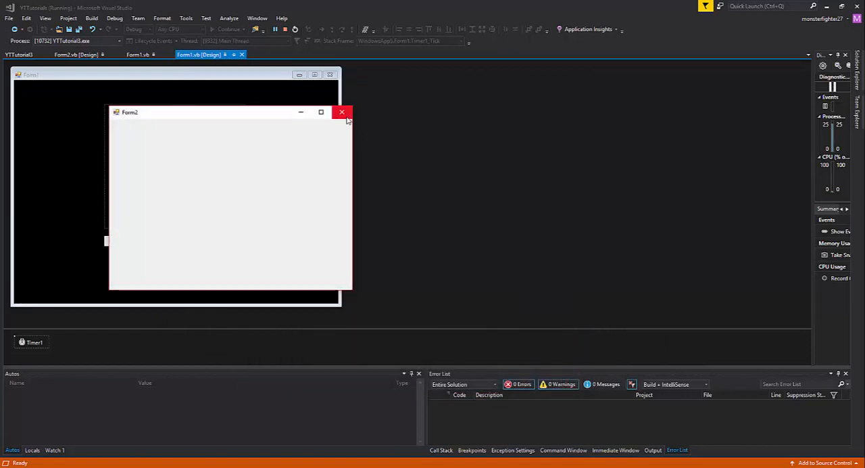
# Close the running Form2 window to end debugging and reselect Form1 in the designer.
pyautogui.click(342, 111)
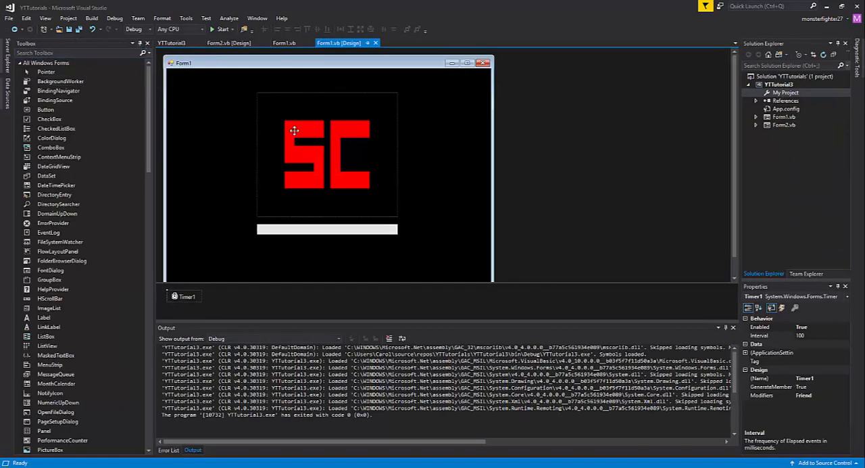
pyautogui.moveTo(438, 95)
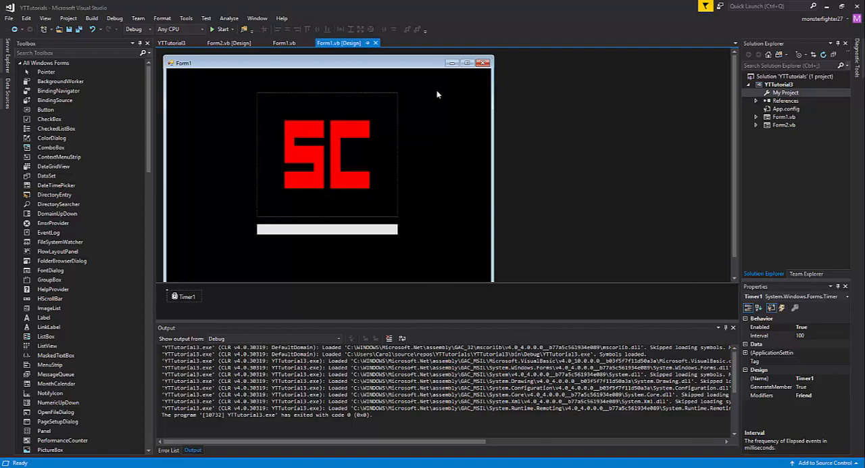
pyautogui.click(327, 169)
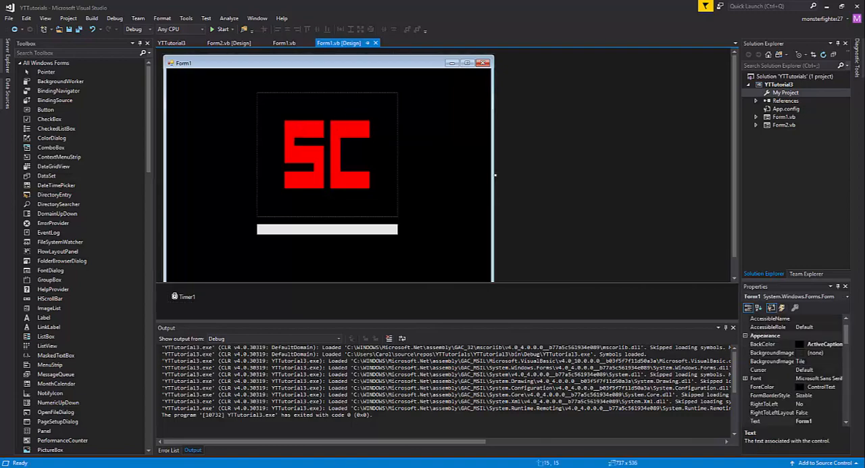